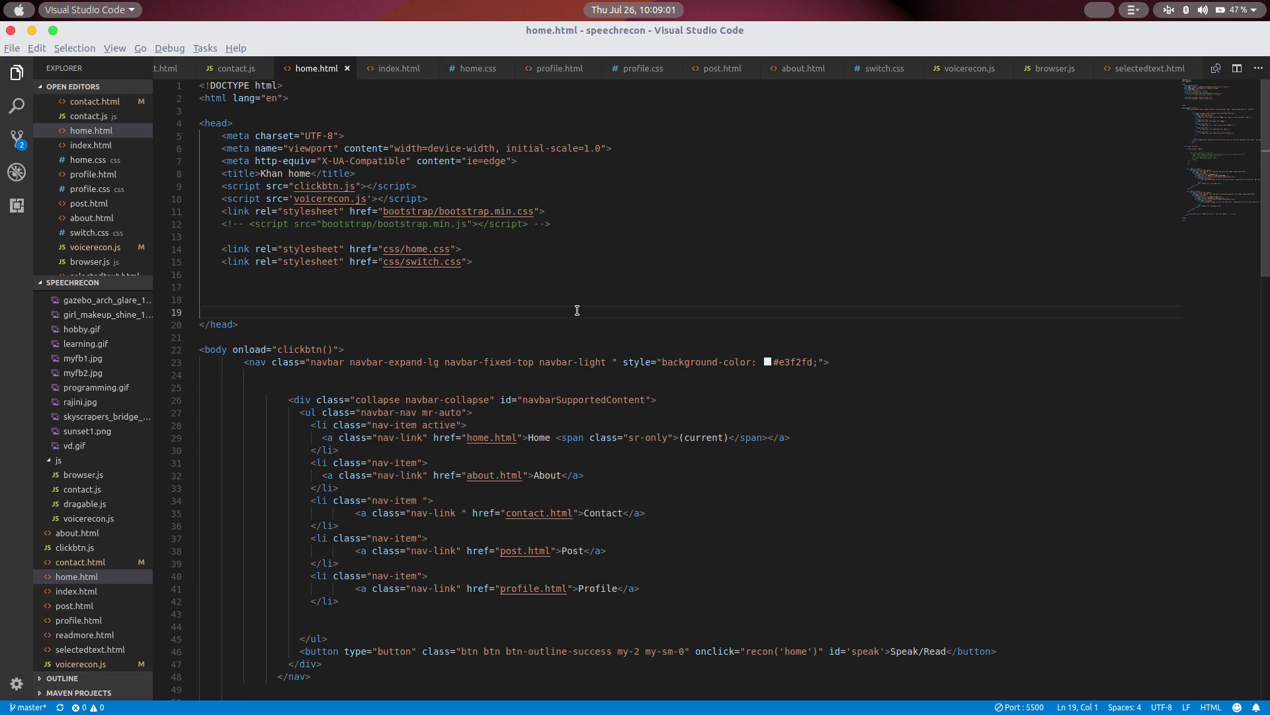
mouse_move(20, 369)
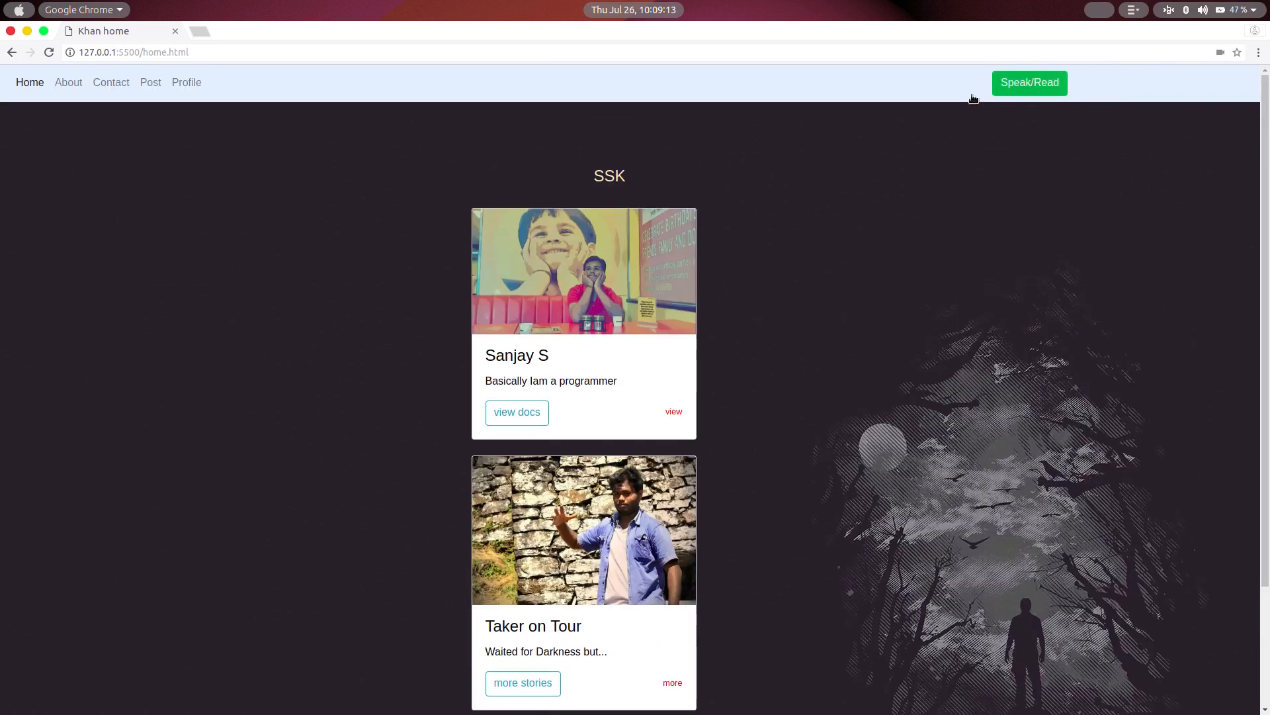
Step: Start speech recognition from the navbar Speak/Read button on the home page
left_click(1030, 82)
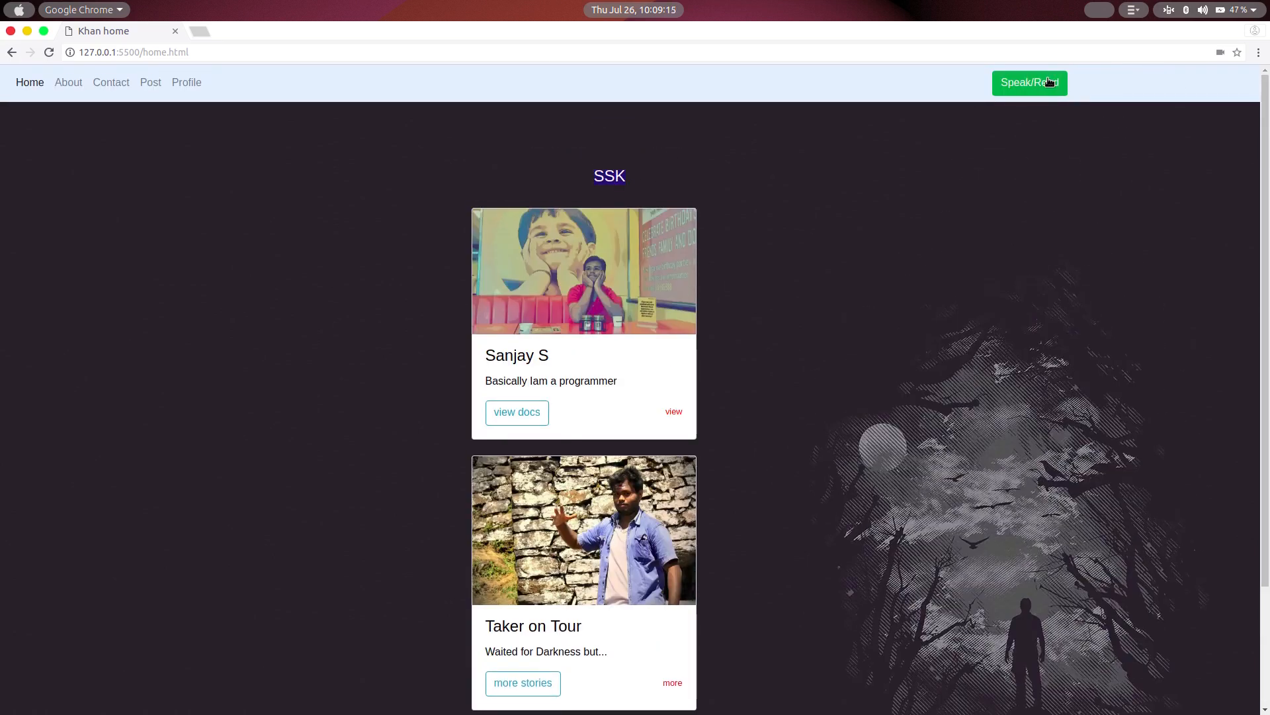
left_click(1029, 82)
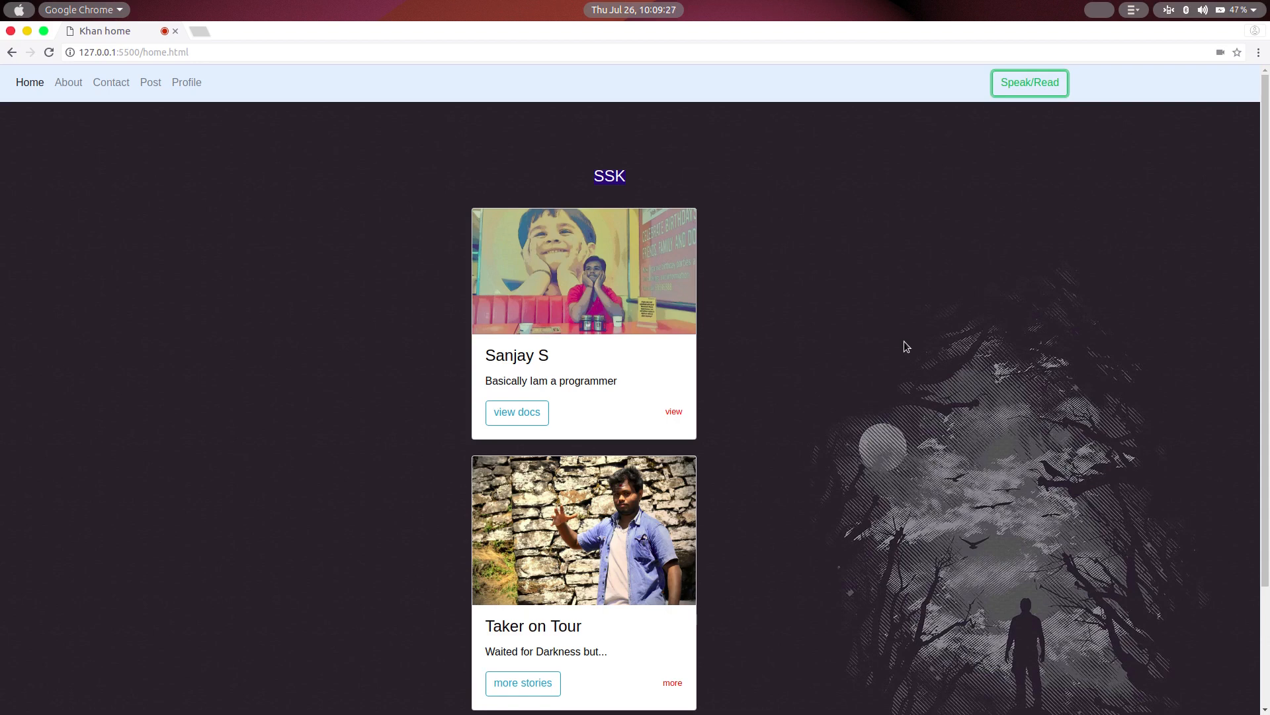
scroll("down", 3)
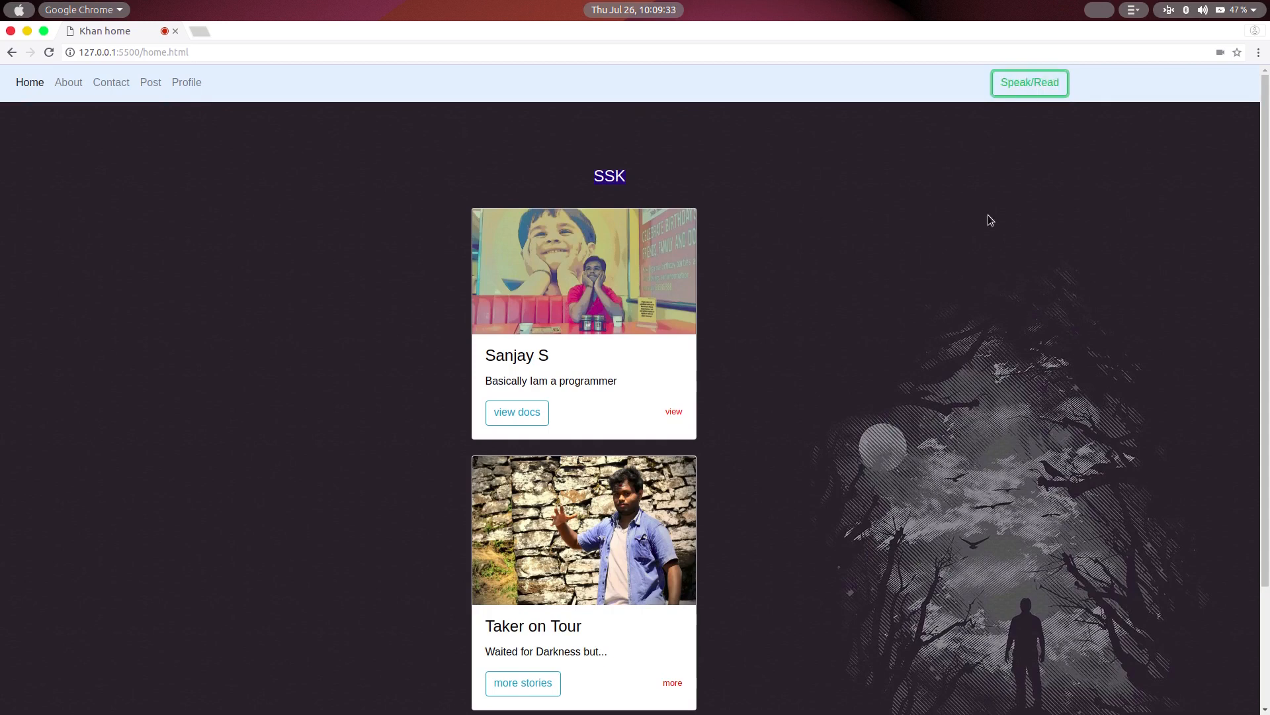
Step: Restart listening and navigate by voice to the About page
left_click(1030, 82)
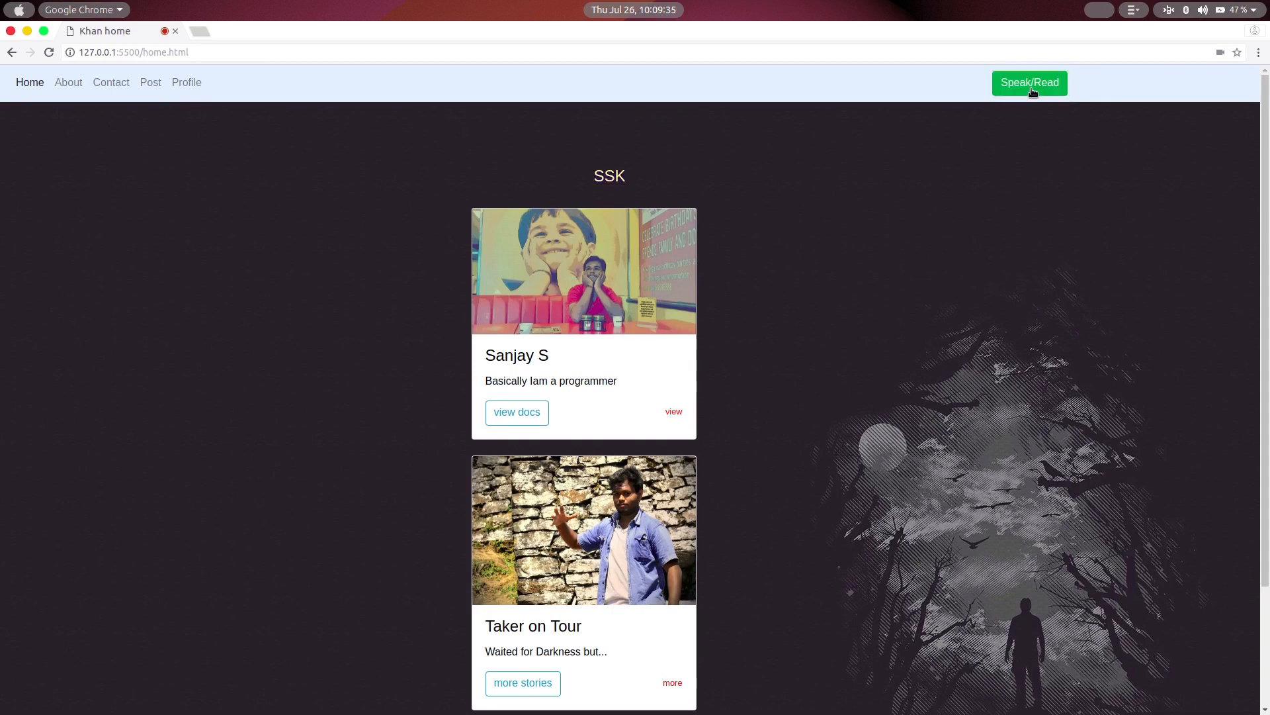
left_click(1030, 82)
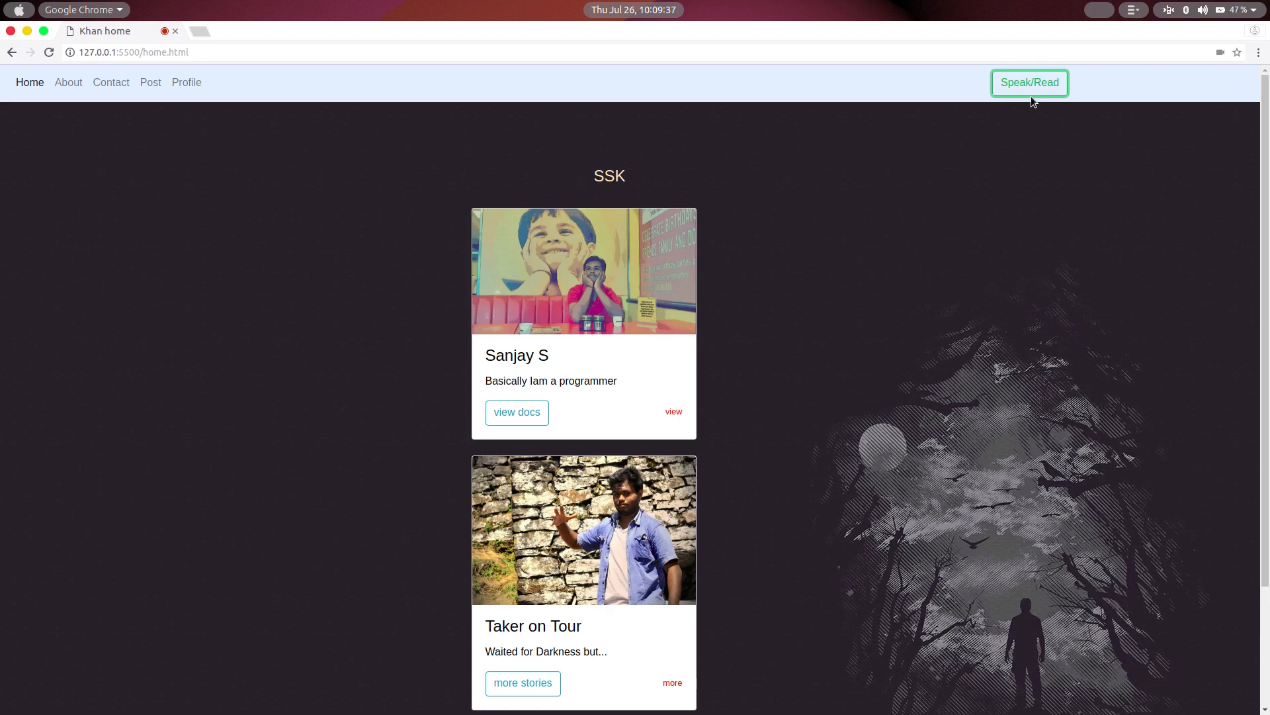
left_click(68, 82)
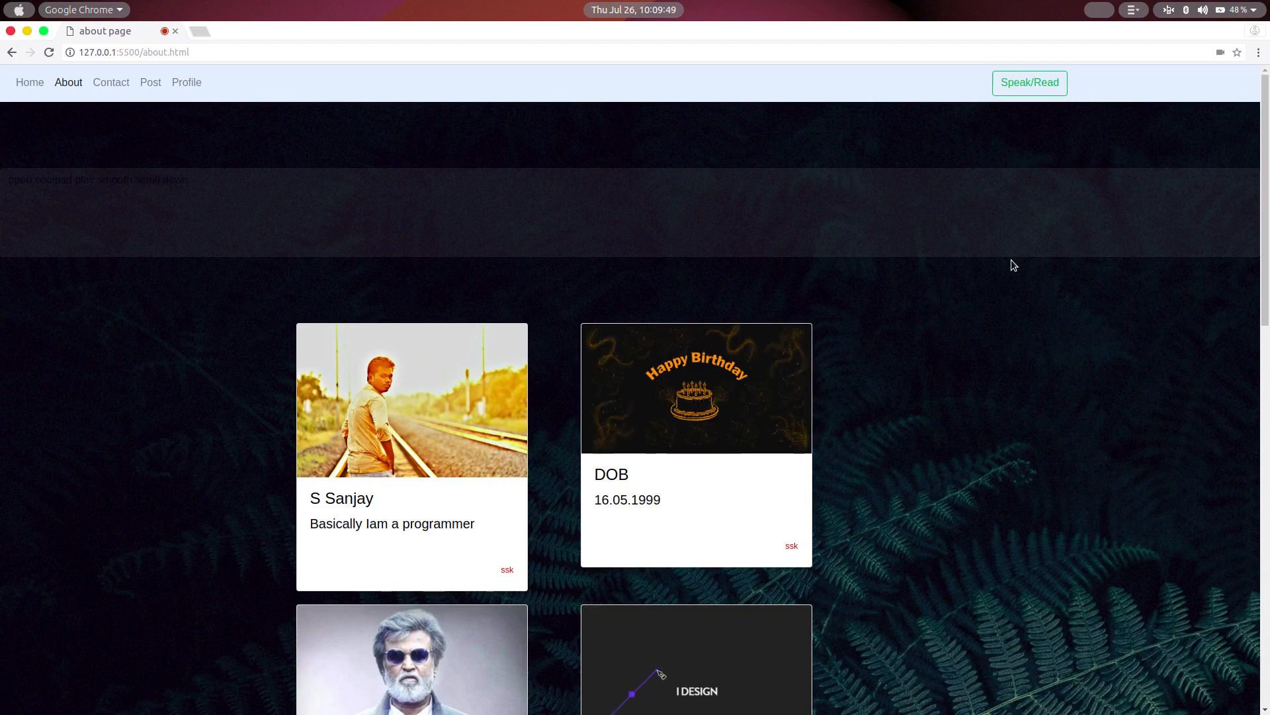
Step: Speak 'open about' and 'scroll down', transcribed as 'open coolpad play smooth scroll down'
scroll("down", 3)
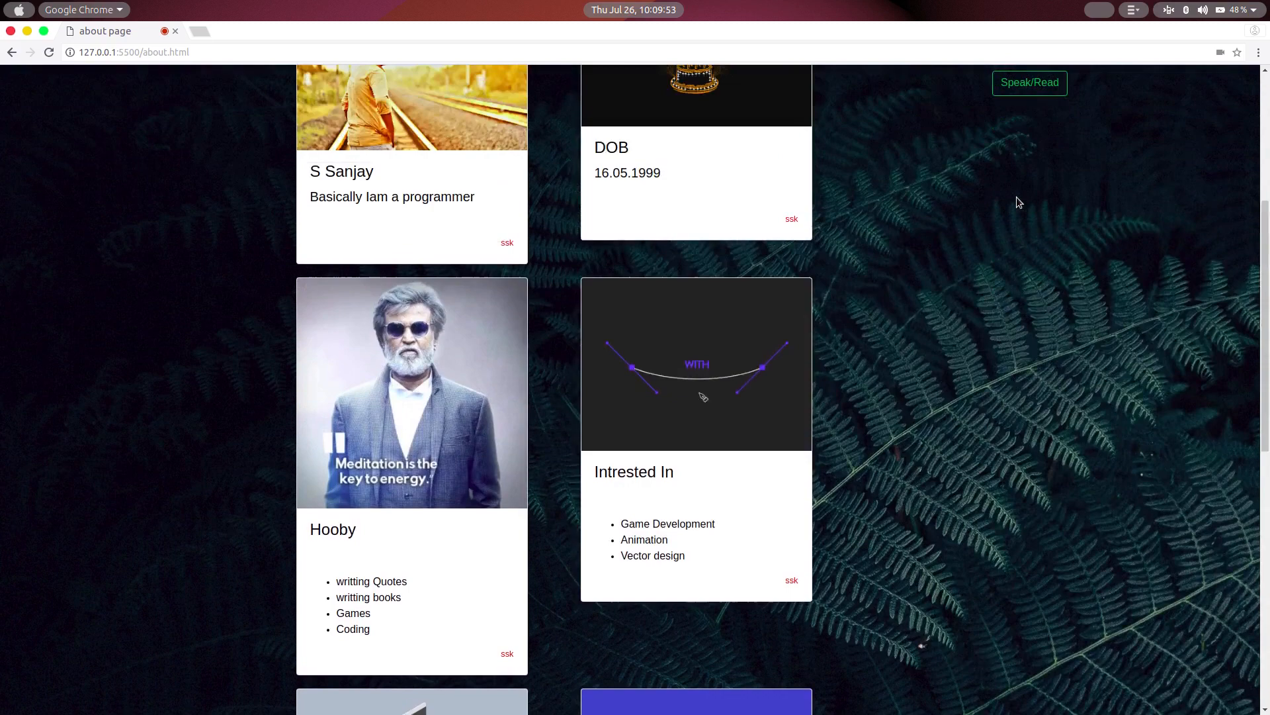
type("open coolpad play smooth scroll down")
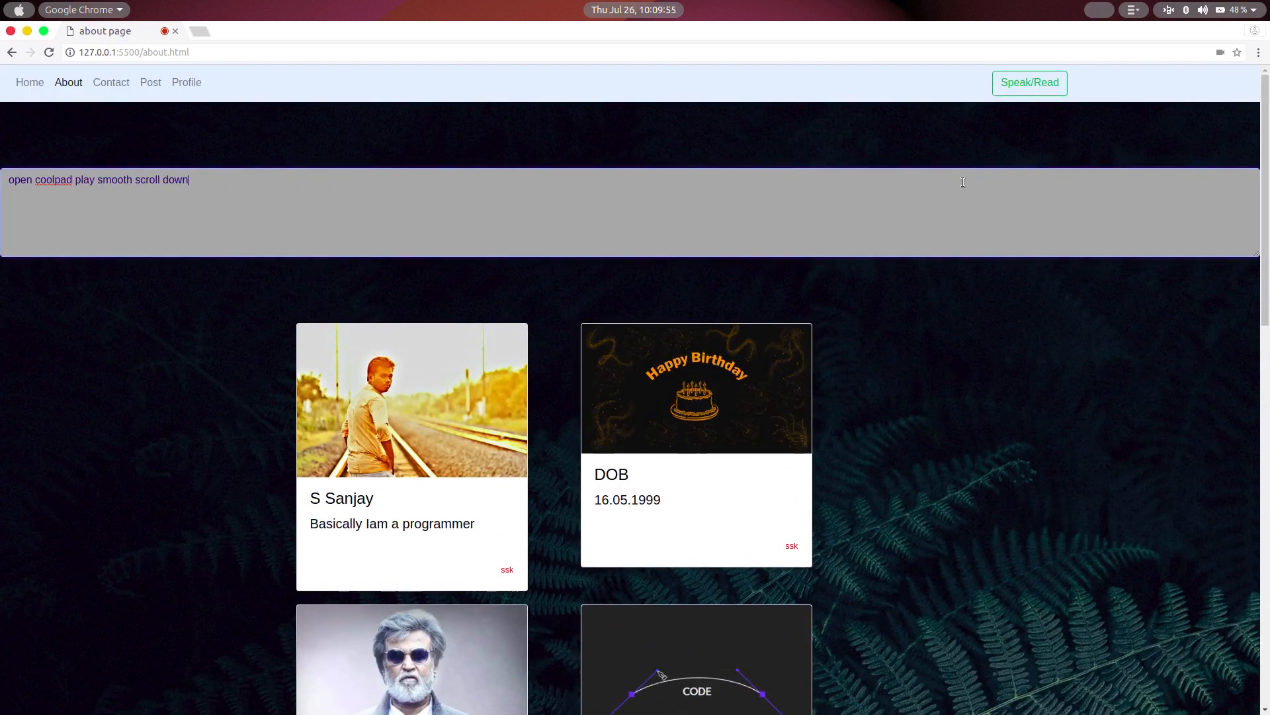
Step: Listen for the next command and navigate from About to the Contact page
left_click(1030, 82)
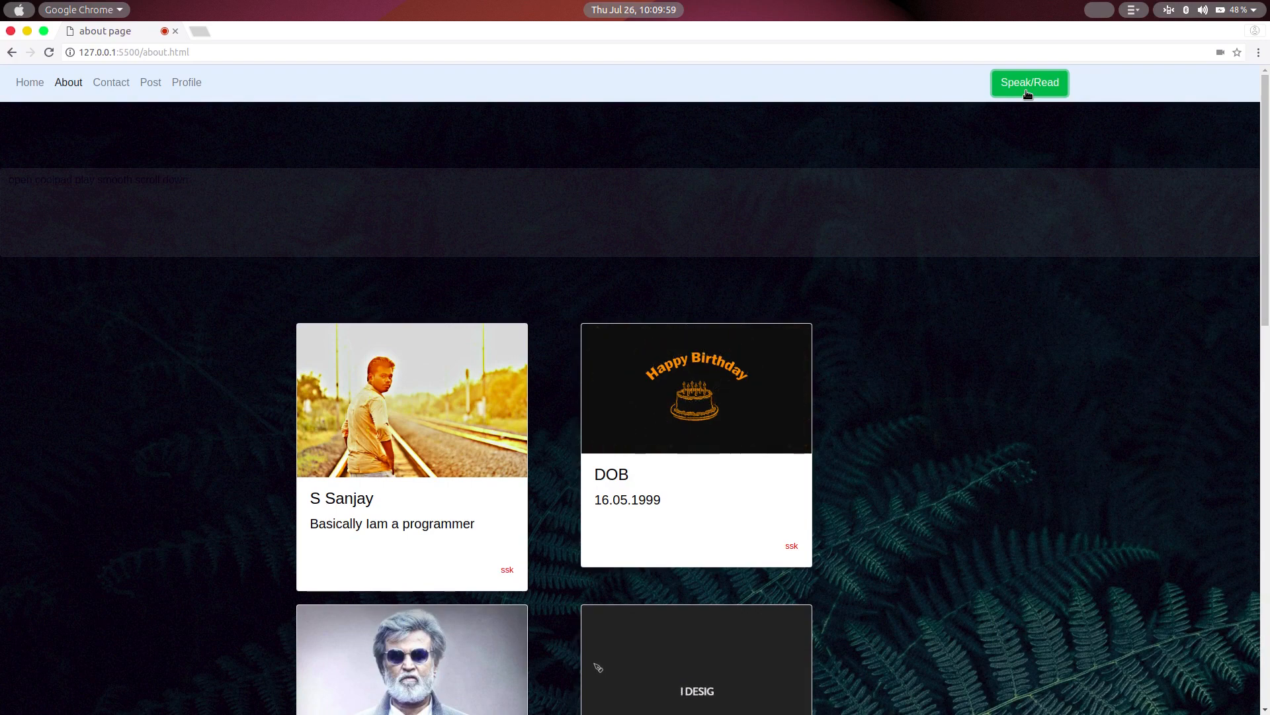
scroll("down", 3)
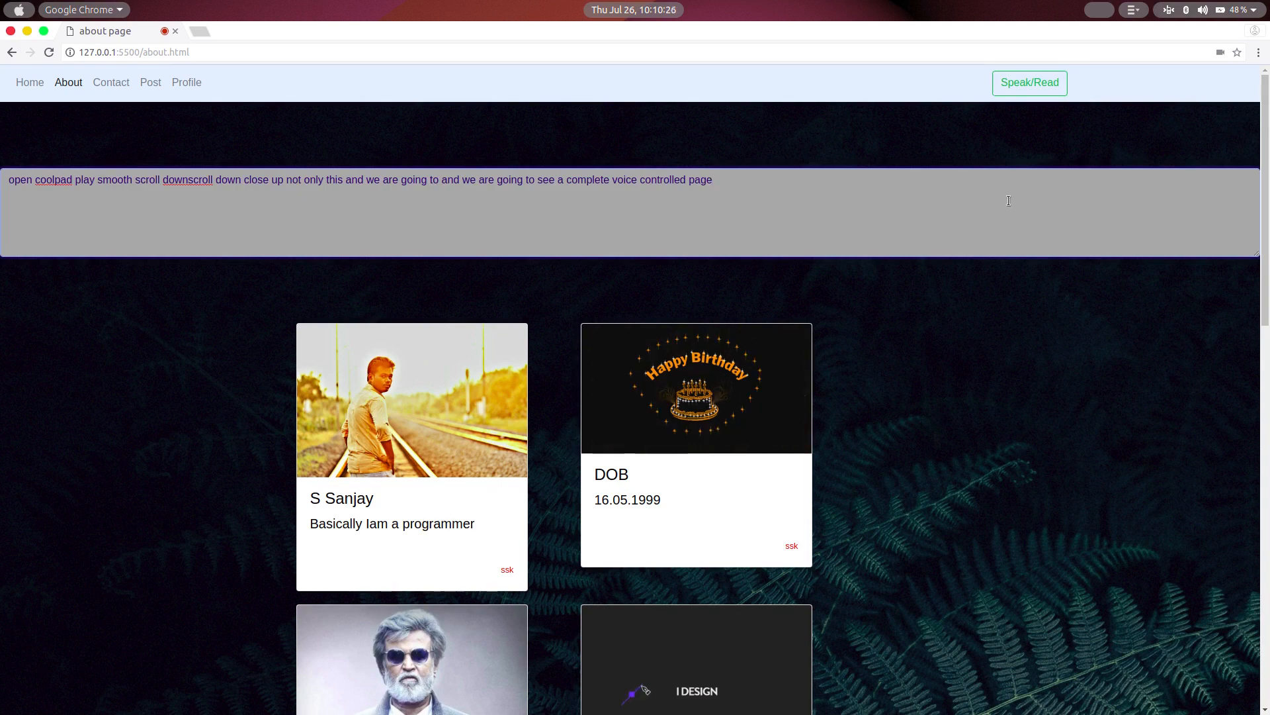
left_click(112, 82)
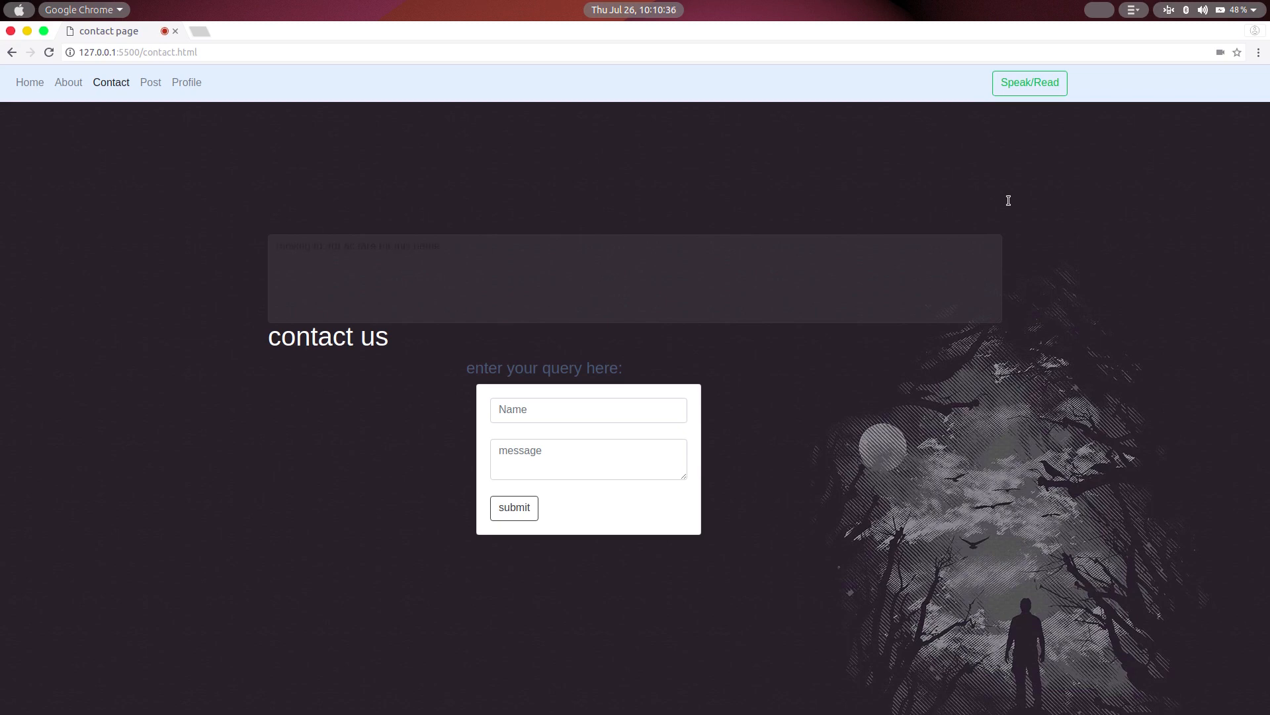
Step: Enter the name 'sanjay' in the contact form and move to the message field
left_click(588, 409)
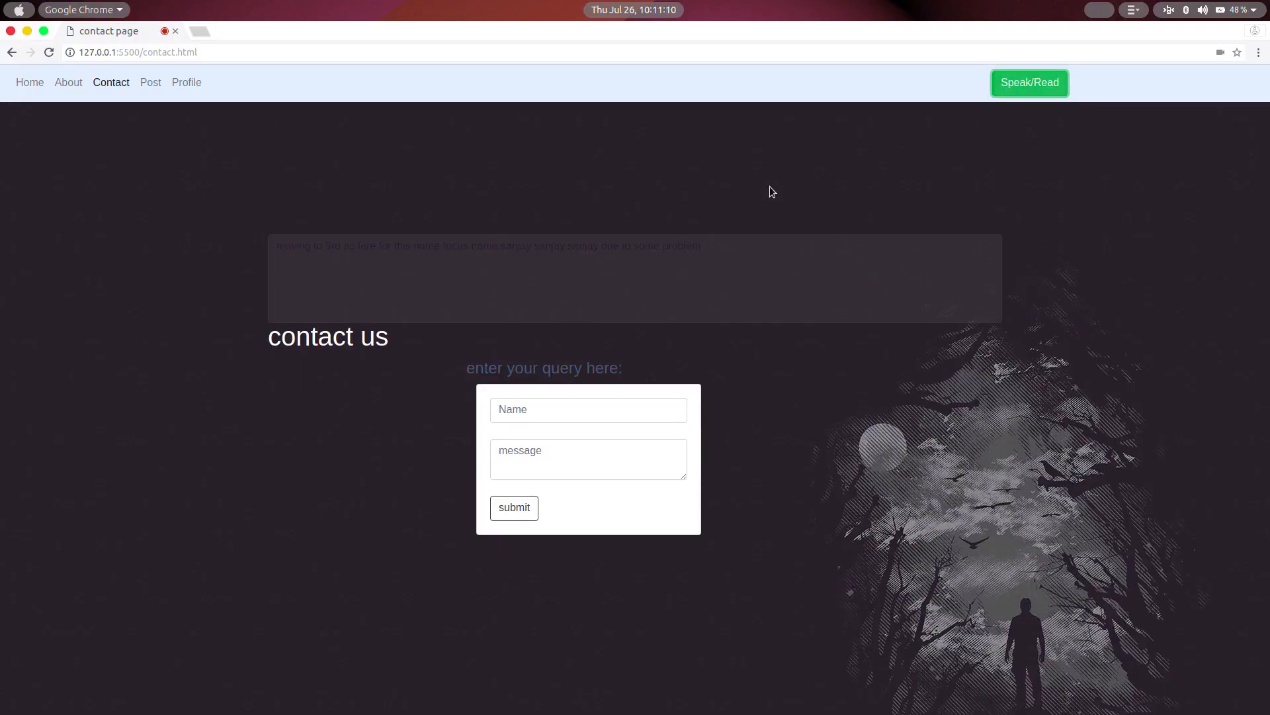
left_click(587, 409)
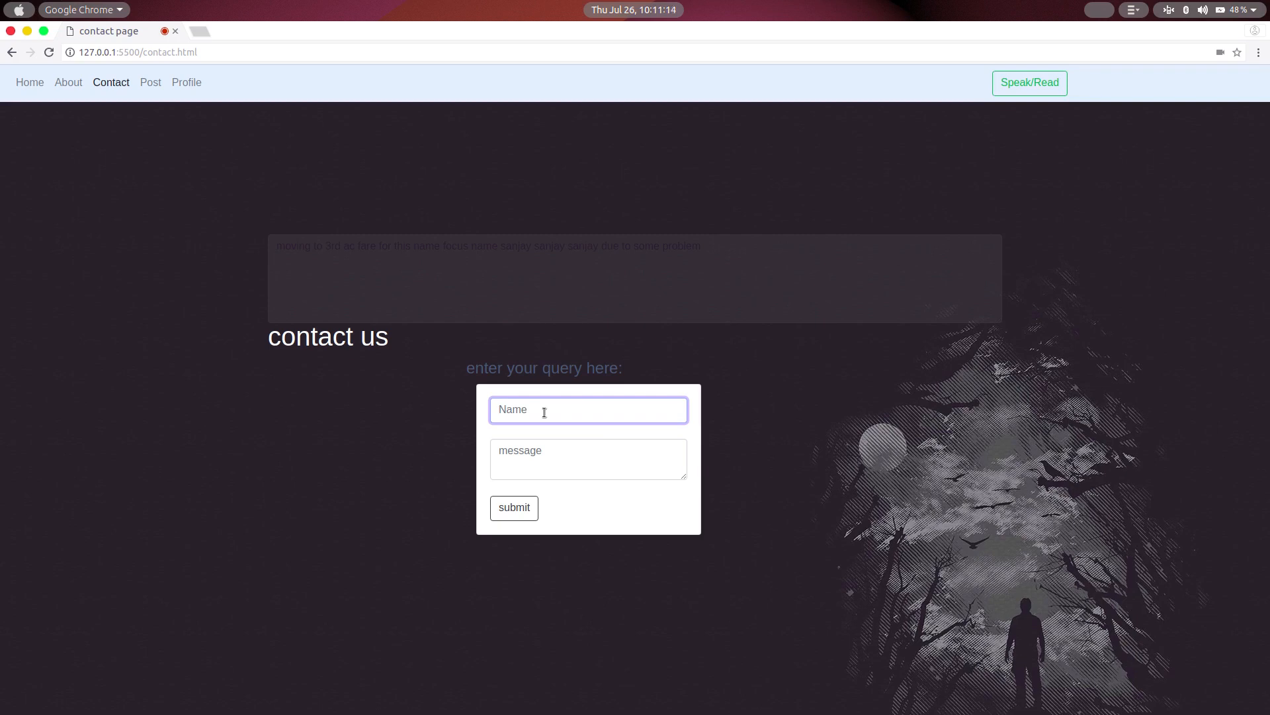
type("sanjay")
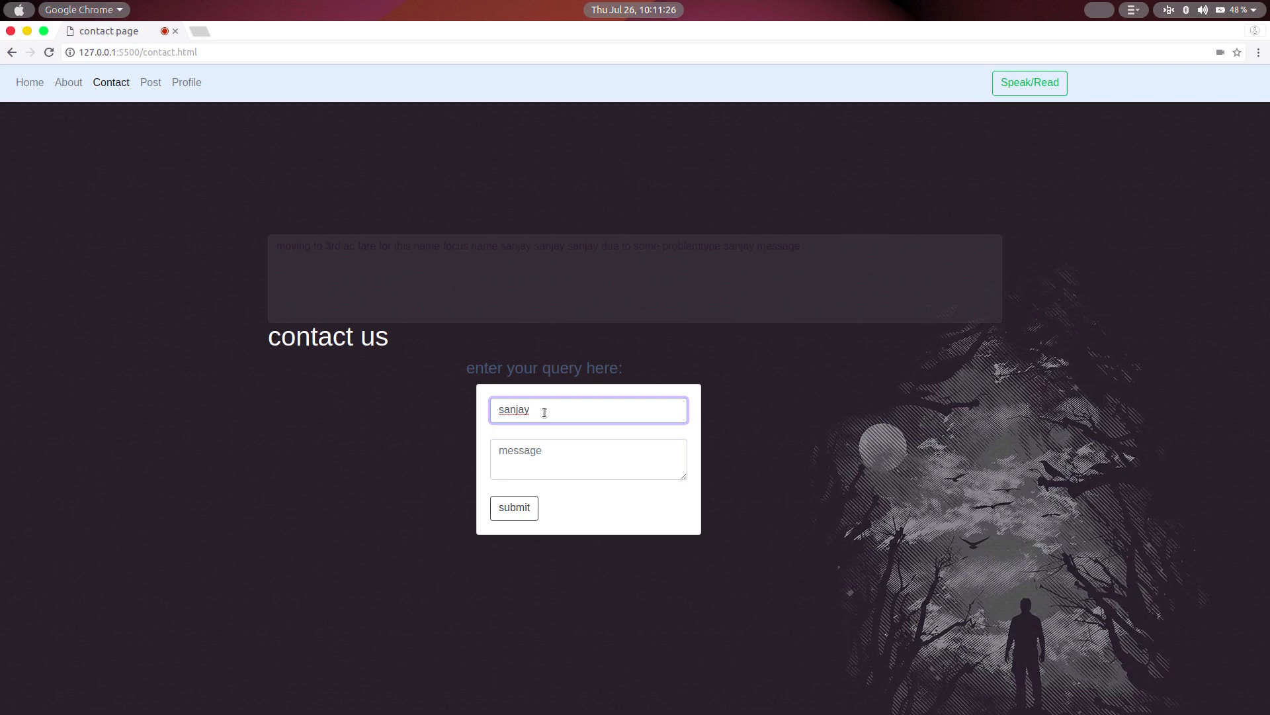
left_click(589, 459)
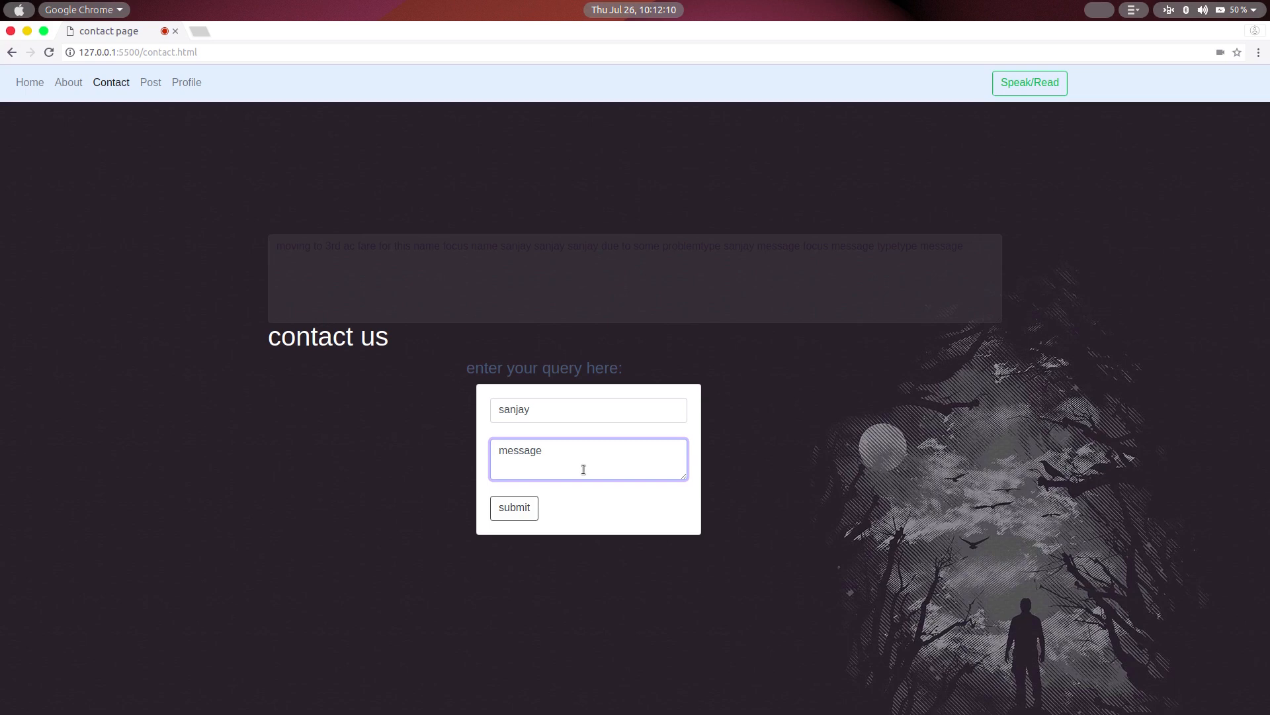
Step: Submit the contact message and dismiss the thank-you alert
left_click(514, 507)
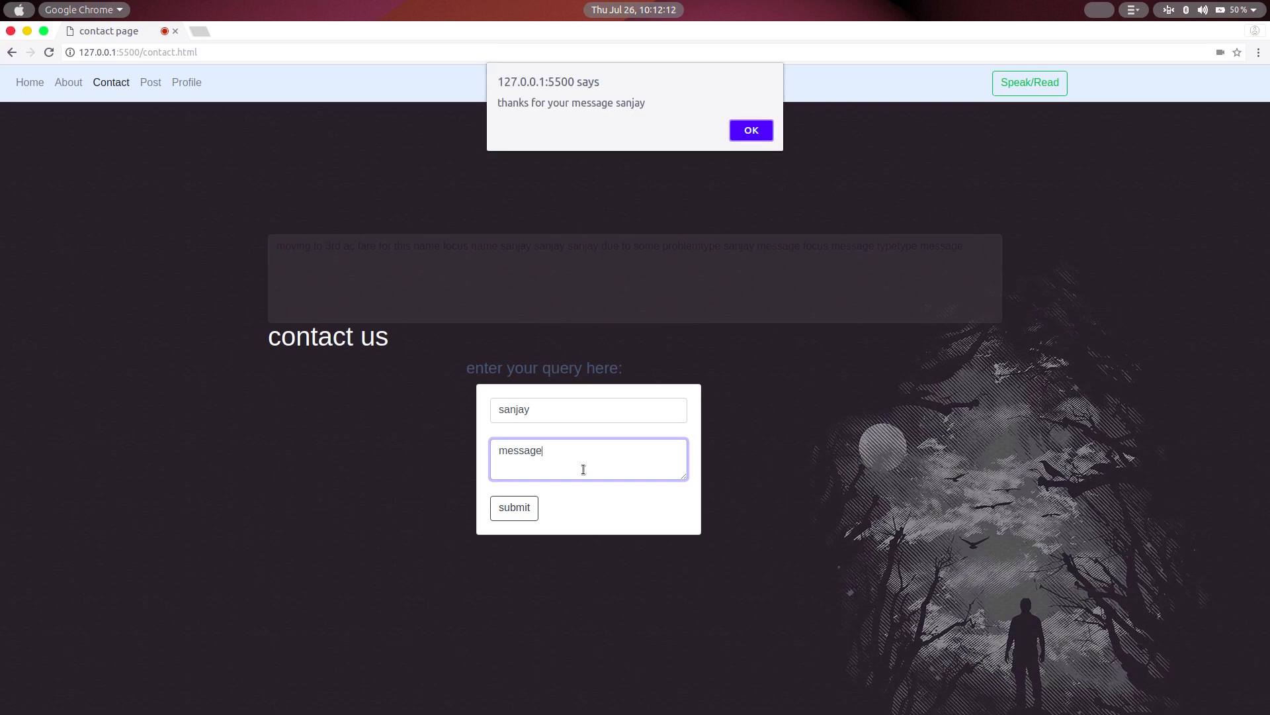
left_click(749, 131)
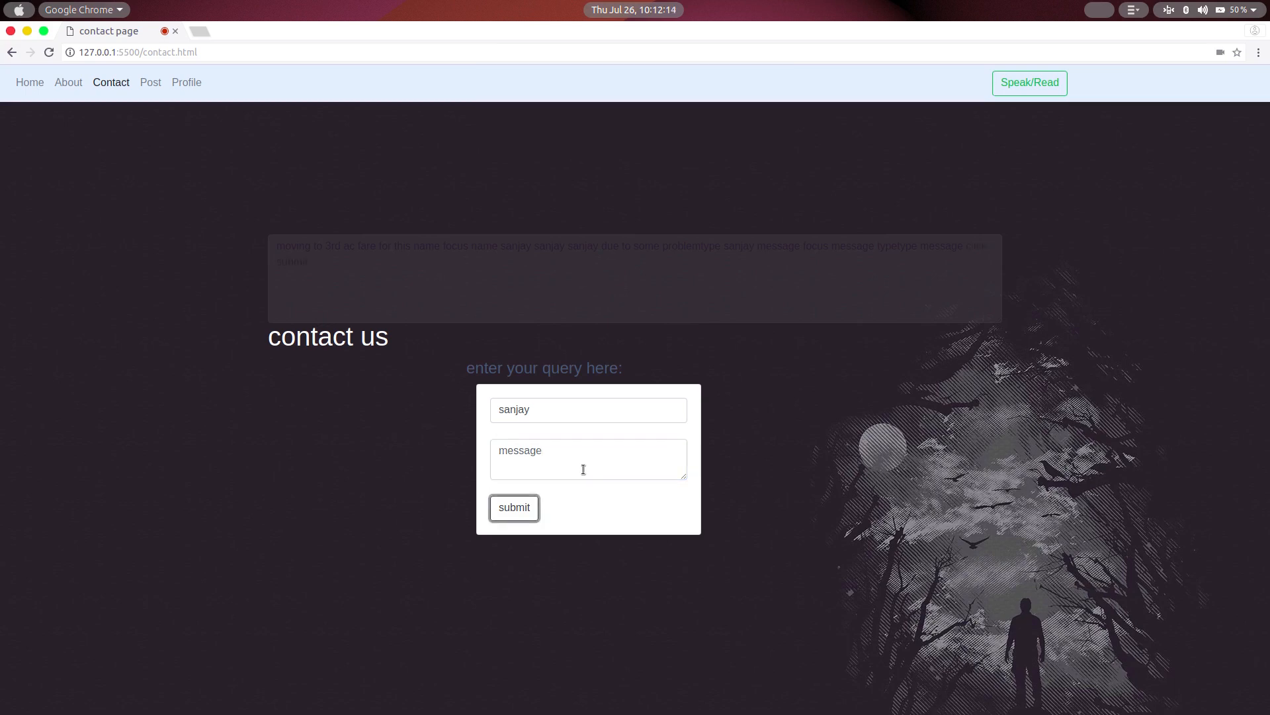
left_click(513, 507)
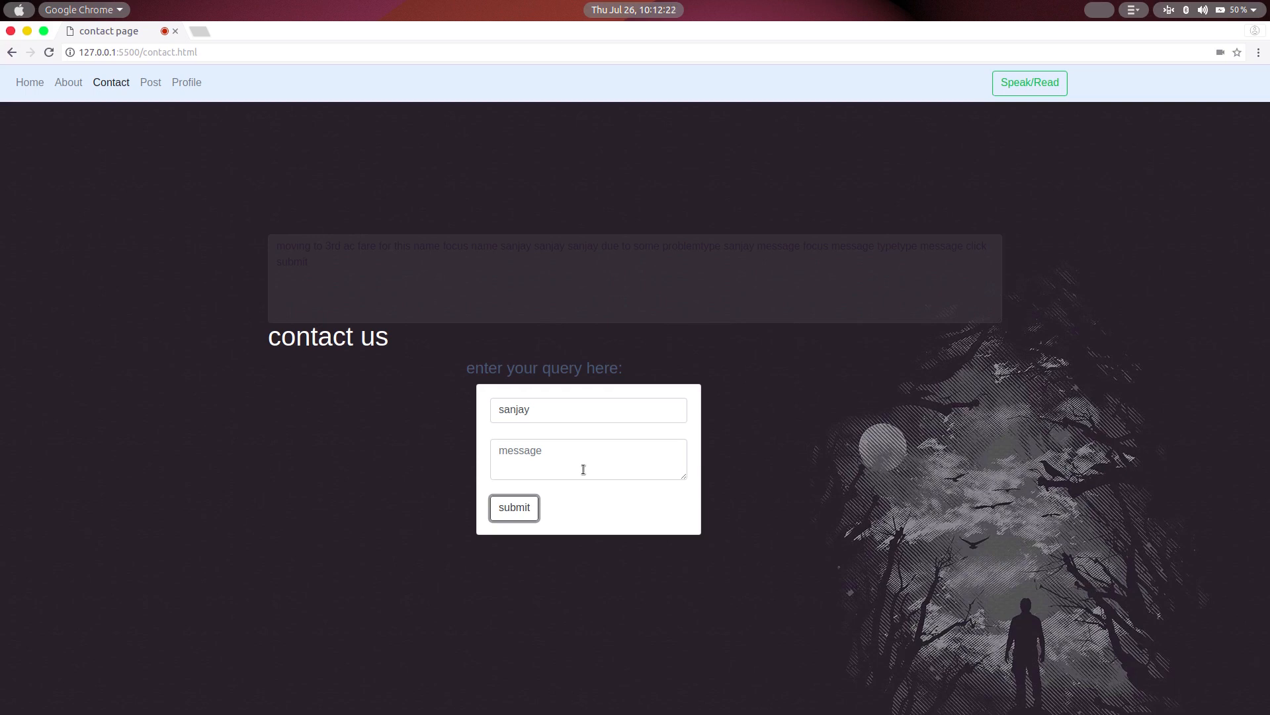
left_click(1030, 82)
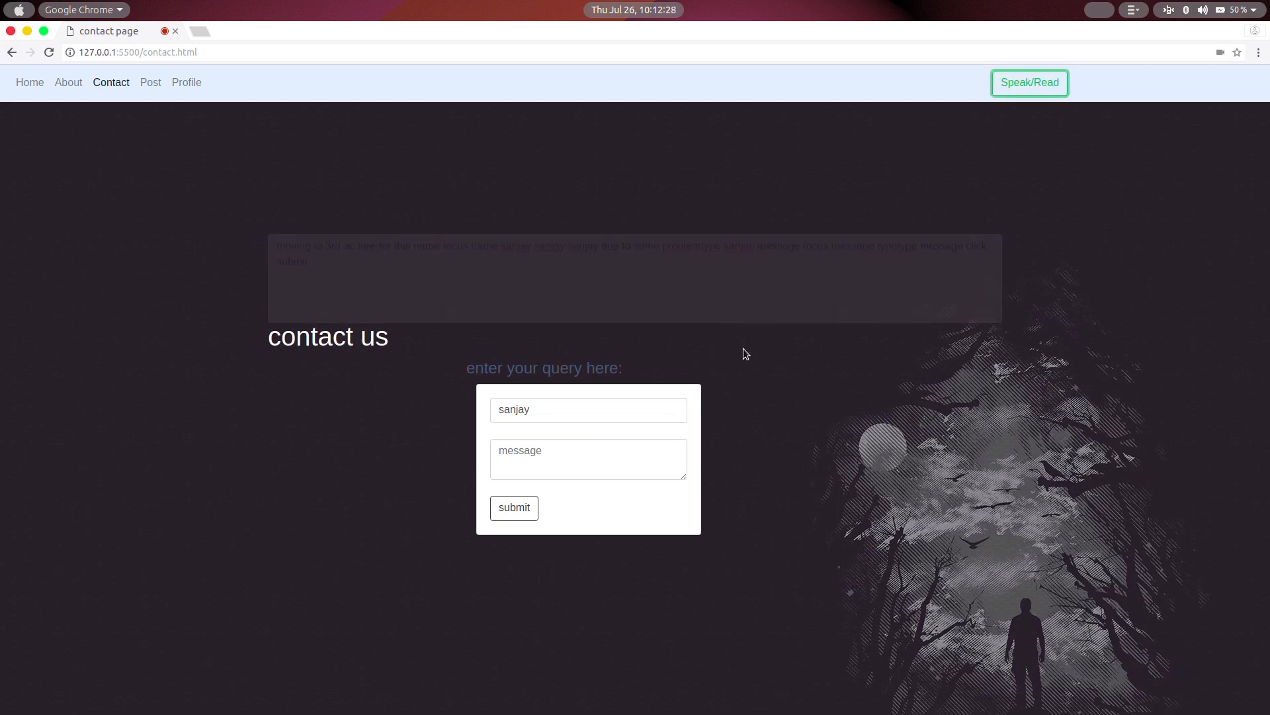
left_click(187, 82)
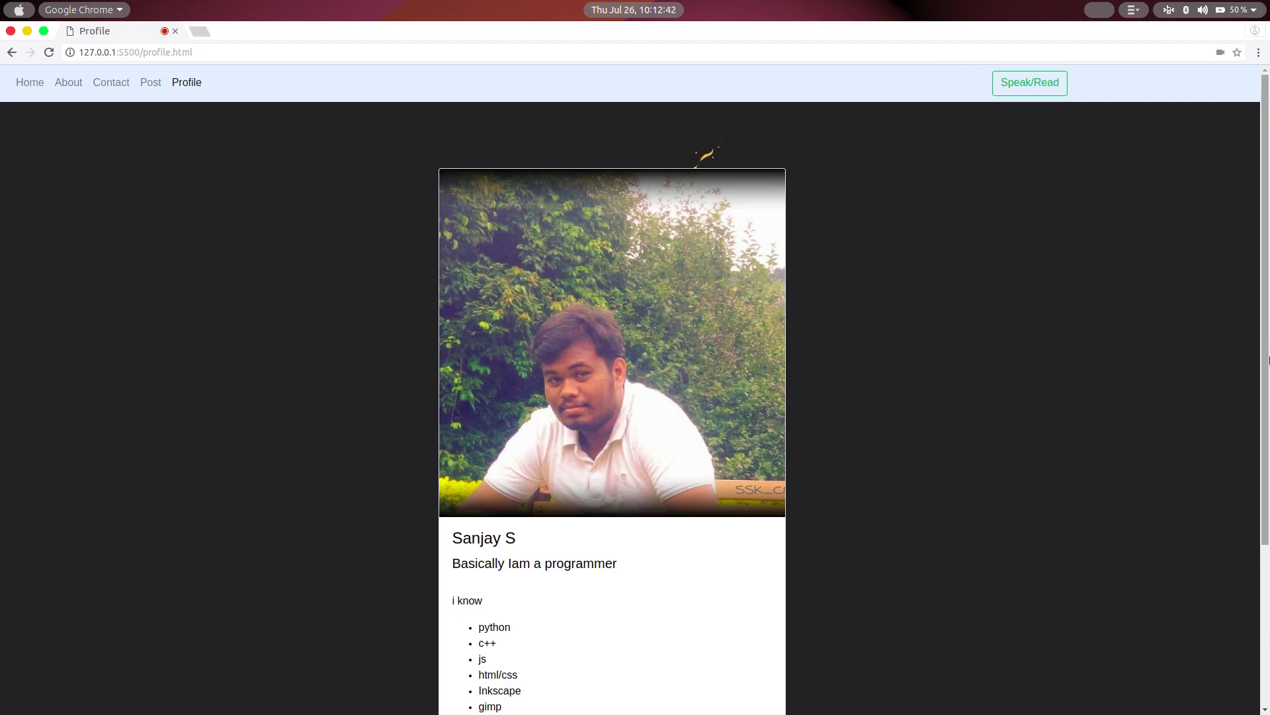
Step: Scroll the Profile page to the full skills list, with 'up' transcribed in the textarea
scroll("down", 3)
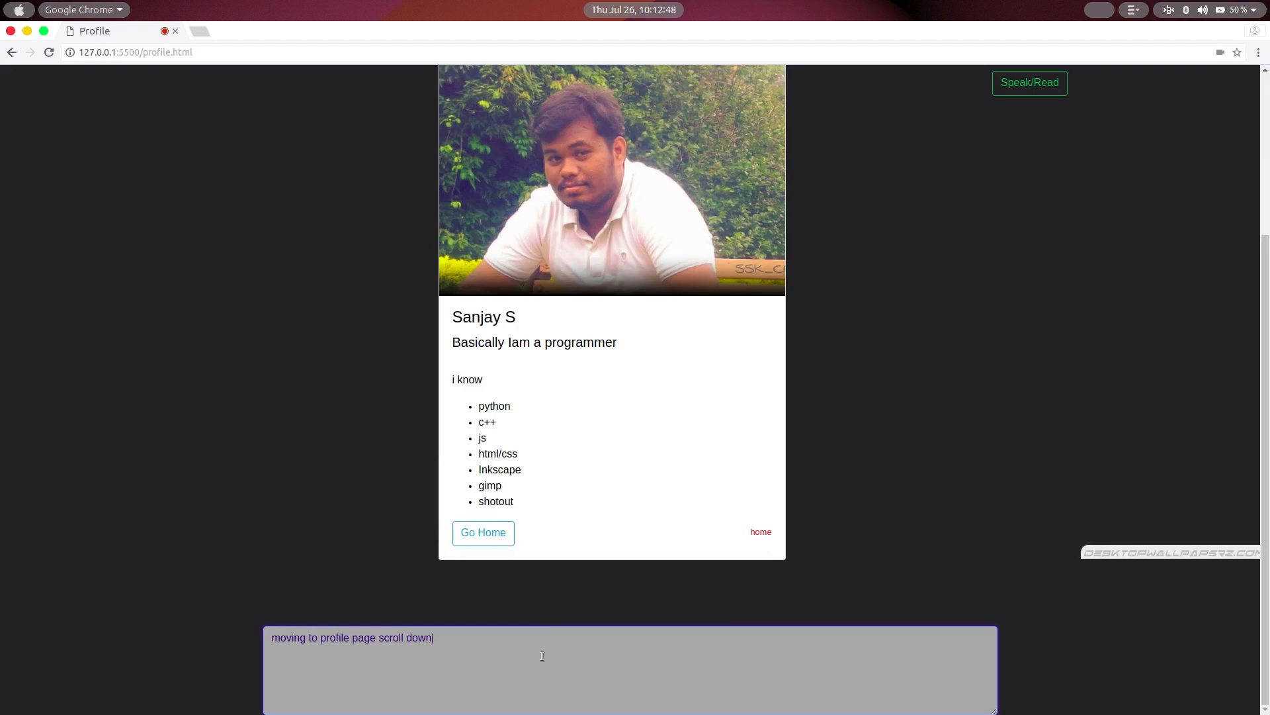
type("up")
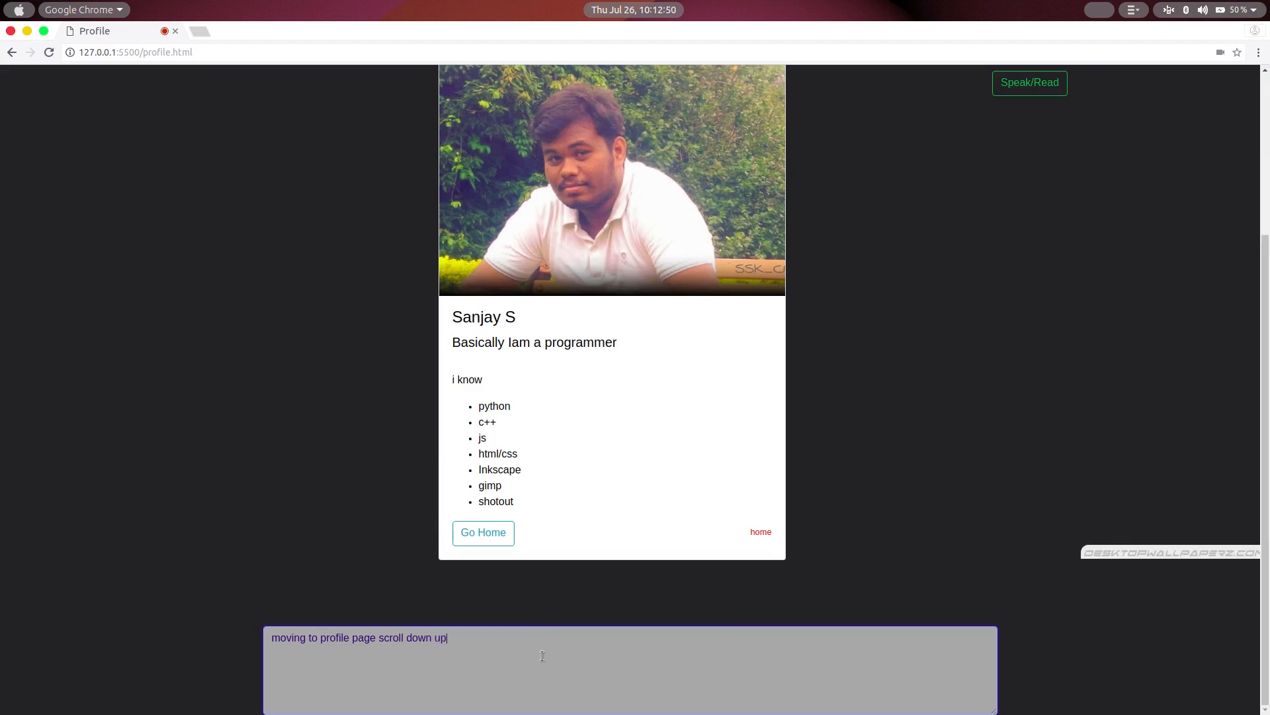